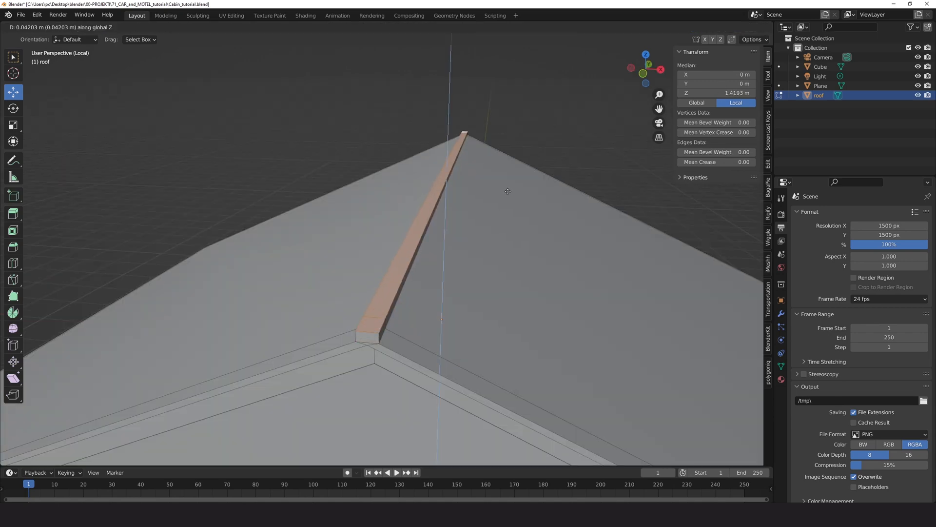
# Step: Lift the ridge strip above the roof peak and tilt a scaled cube 23.5° on Y to match the slope
pyautogui.press('Tab')
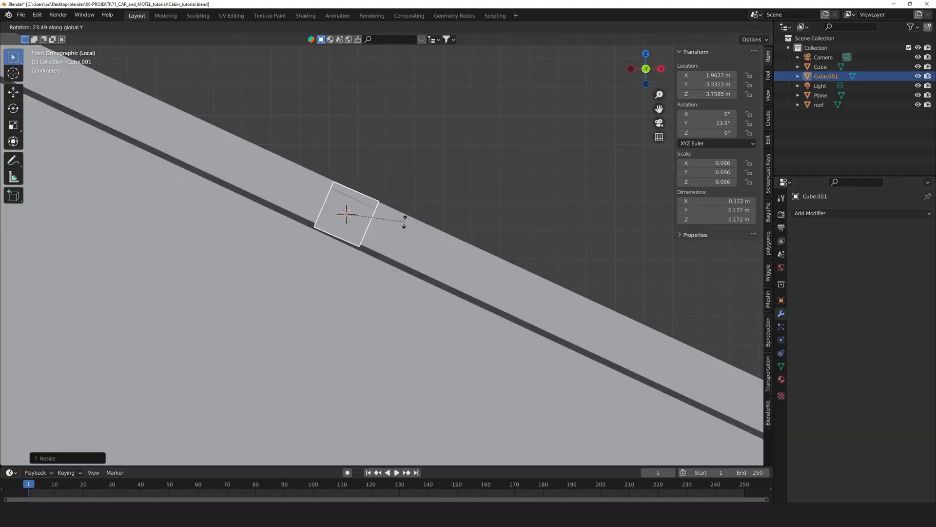
pyautogui.click(284, 26)
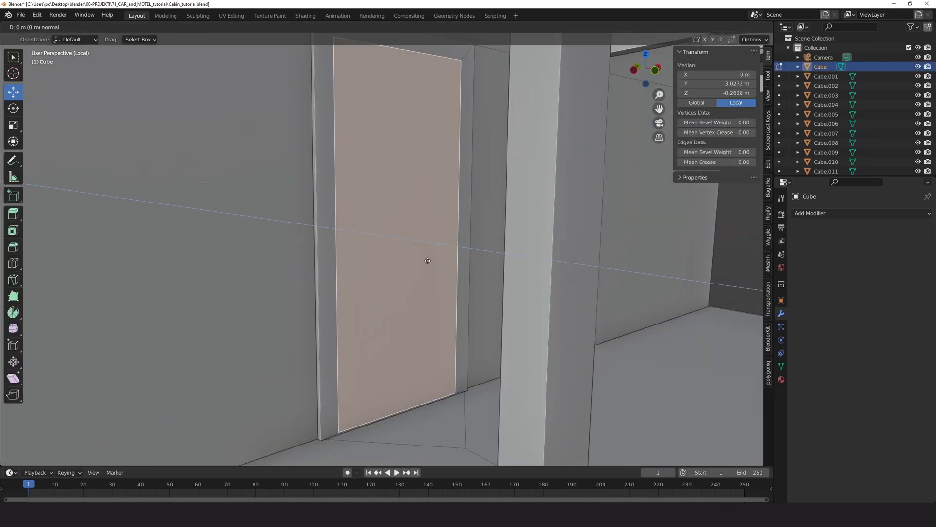
pyautogui.moveTo(439, 221)
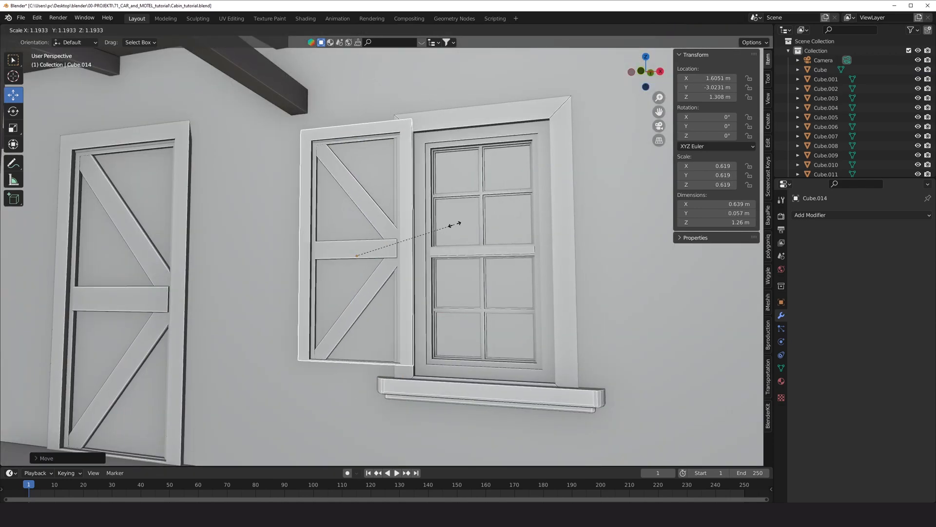
pyautogui.moveTo(436, 218)
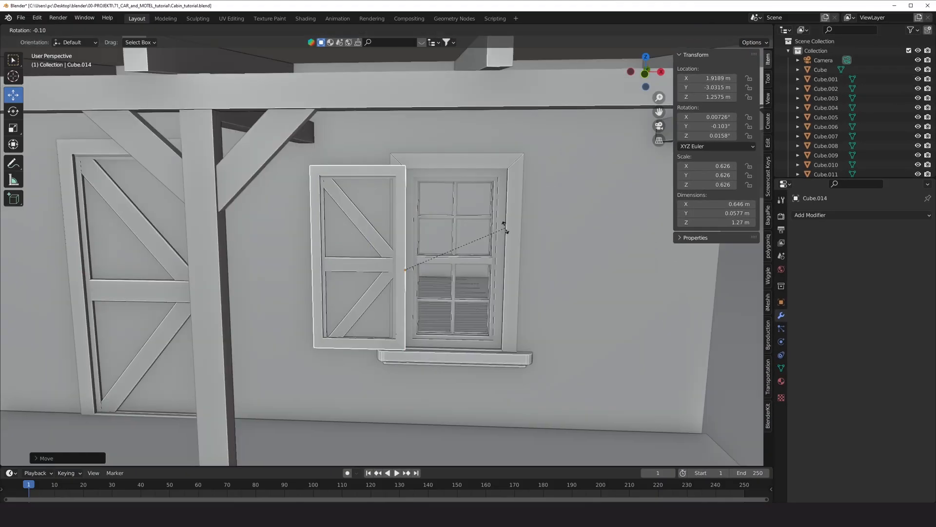
pyautogui.moveTo(349, 194)
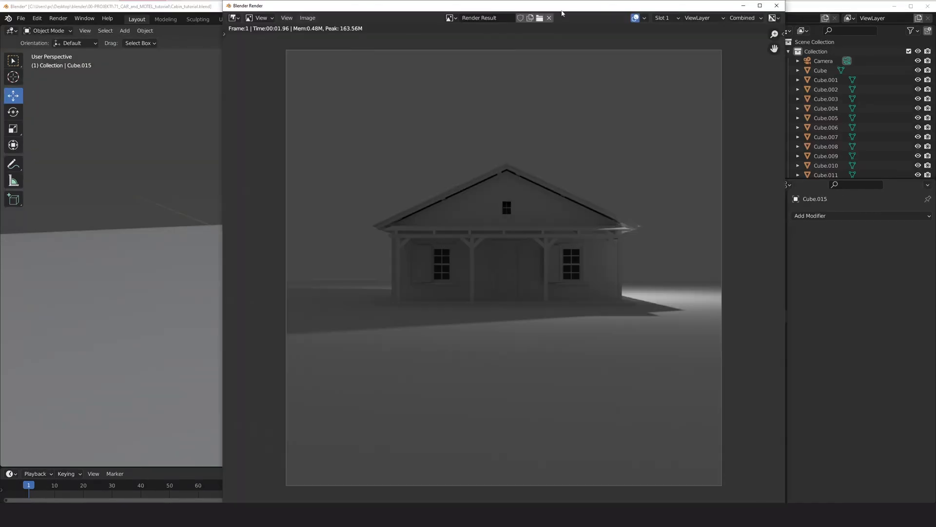
# Step: Render a grey test image of the cabin with its porch, windows and shadow
pyautogui.click(775, 6)
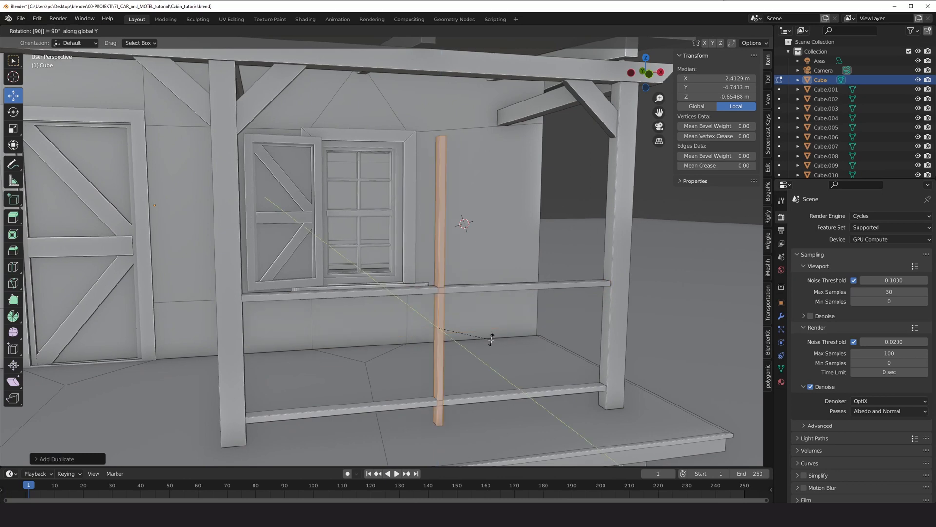
# Step: Duplicate the wooden post and rotate it 90° on Y to lay flat as a porch rail
pyautogui.press('Tab')
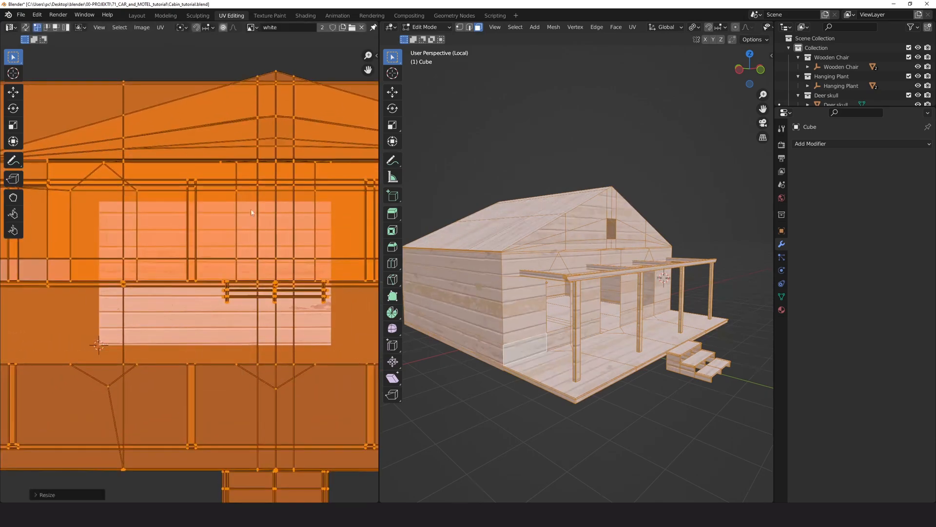
# Step: Unwrap the cabin faces and stretch the UV islands over the wood plank image
pyautogui.click(305, 15)
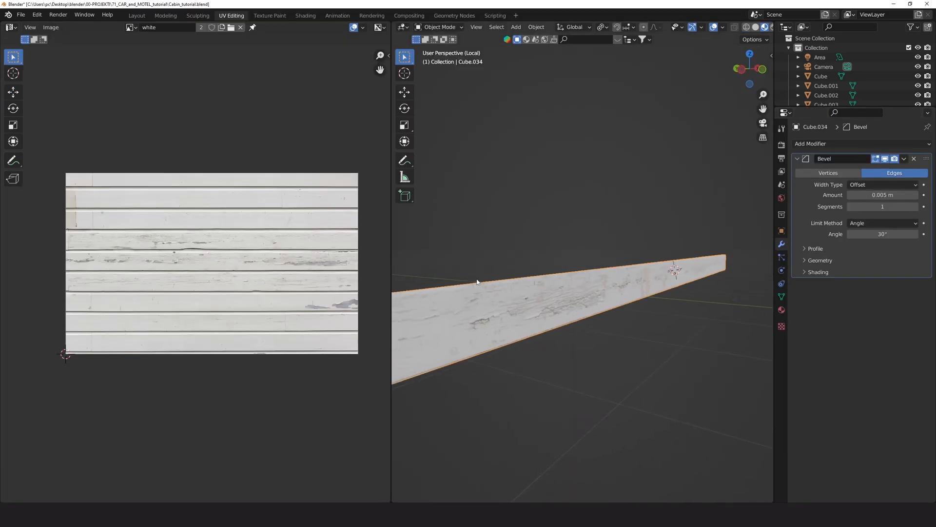
# Step: Bevel the plank board's edges (0.005 m, 30° angle limit) and assign the chipped white wood texture
pyautogui.click(136, 15)
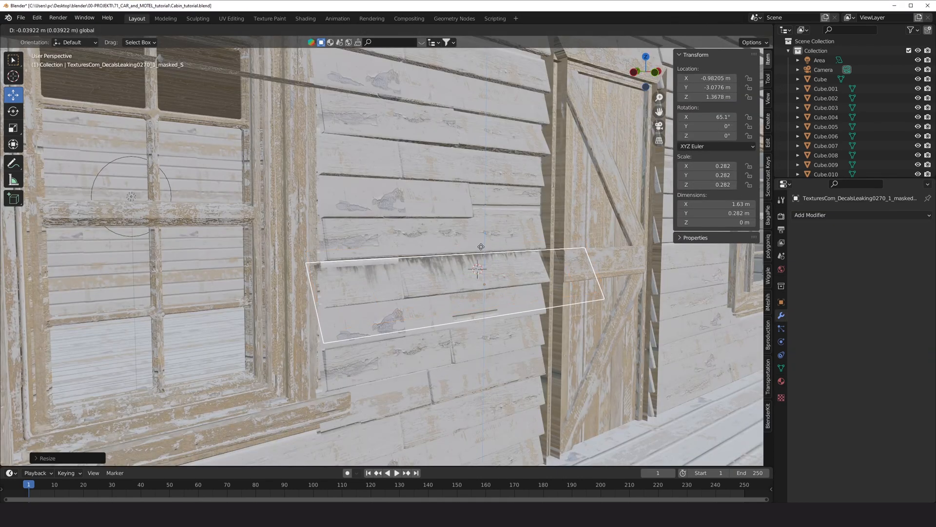
# Step: Resize the leak-grime decal on the wall and tune the gas-mask graffiti's ColorRamp contrast
pyautogui.click(305, 18)
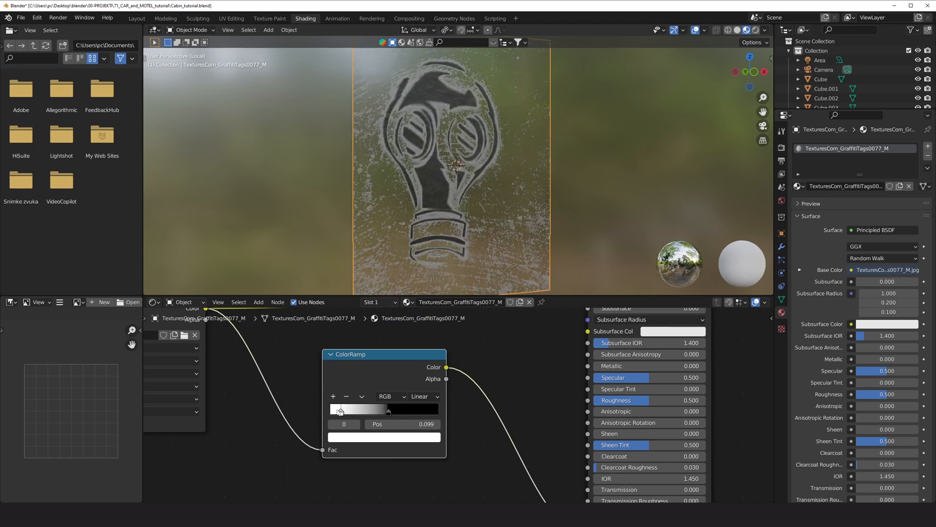
pyautogui.click(136, 18)
pyautogui.write('no')
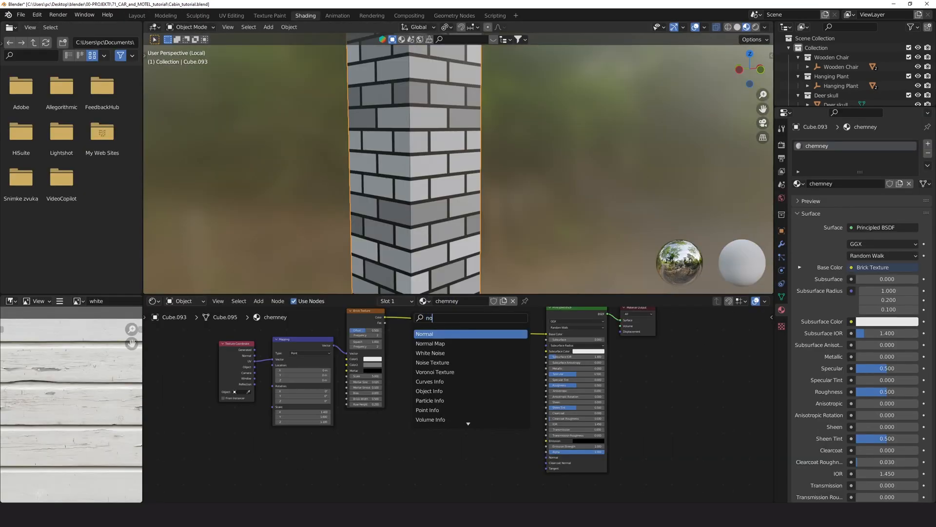
# Step: Build the chimney brick material from Brick, Noise, Multiply, ColorRamp and Bump nodes into the Principled BSDF
pyautogui.click(433, 362)
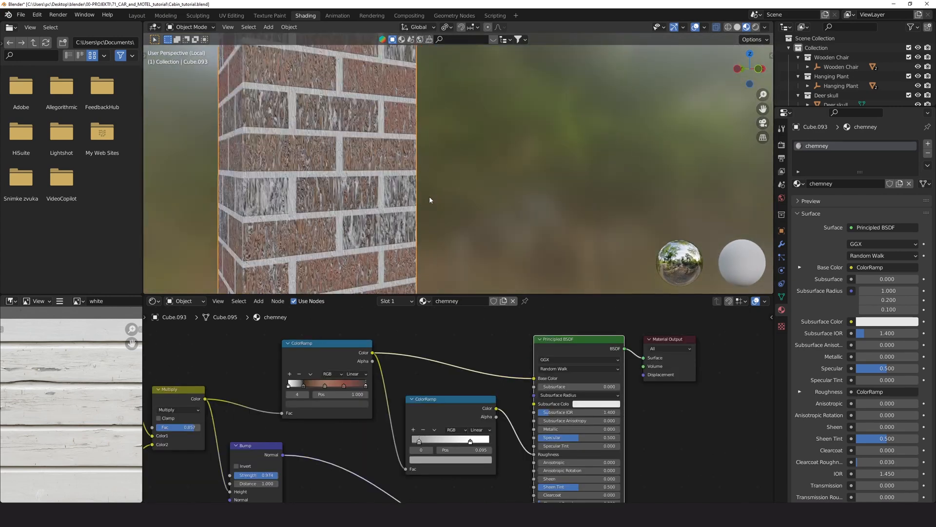
pyautogui.click(136, 15)
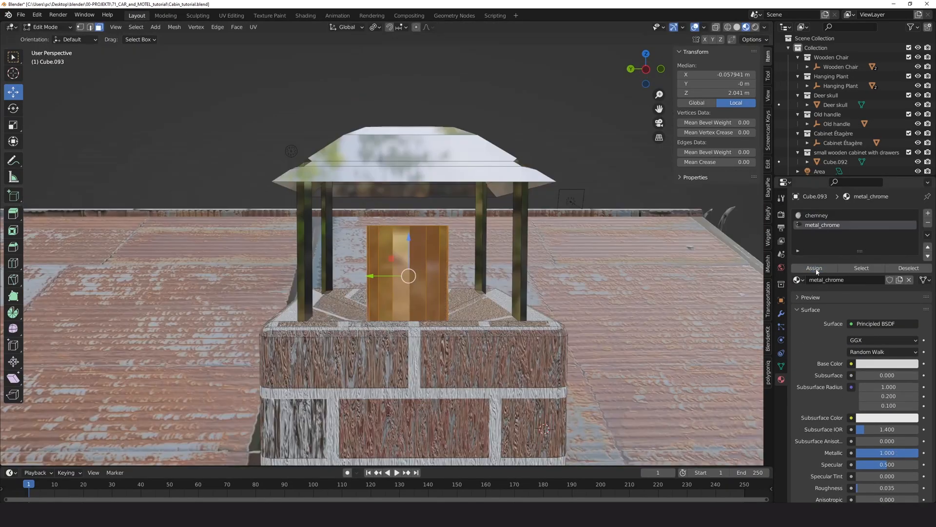
# Step: Assign the metal_chrome material to the chimney cap faces and render a check image
pyautogui.press('F12')
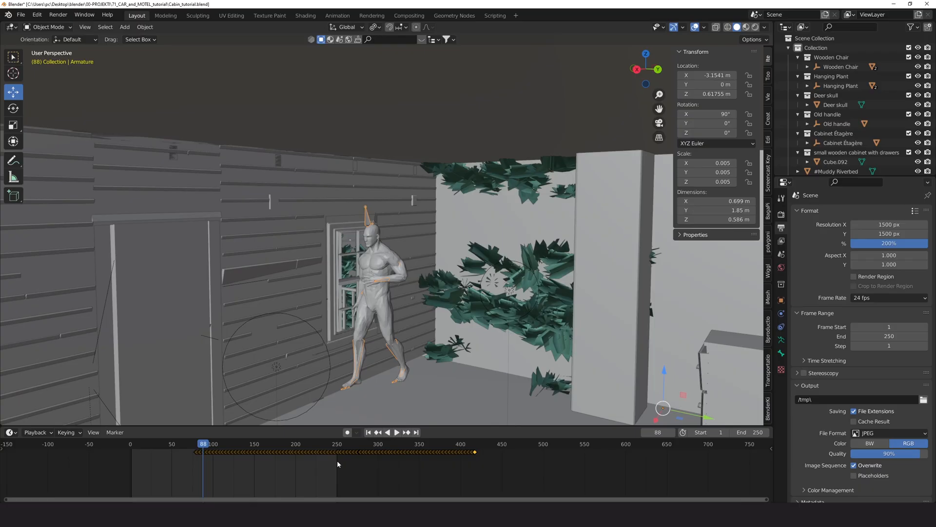
# Step: Keyframe the scaled human rig's walk cycle through the cabin interior in the Timeline
pyautogui.click(396, 432)
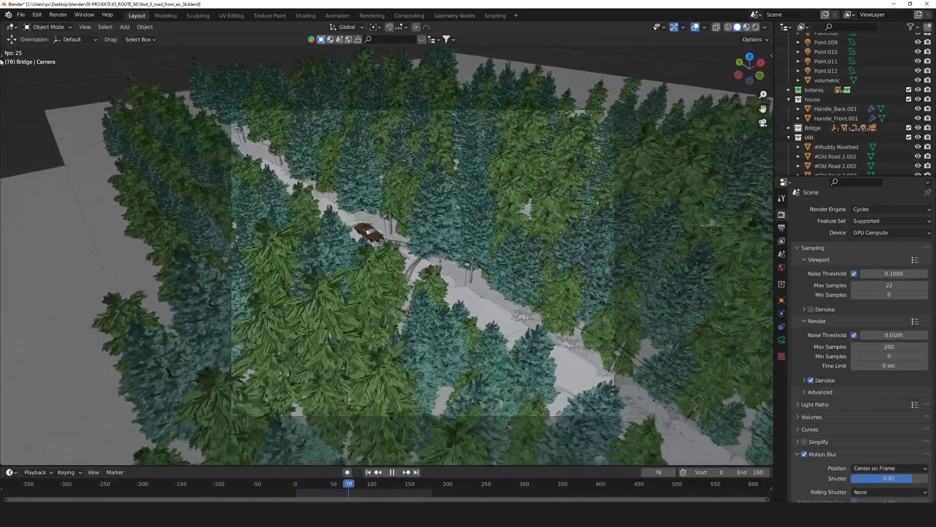
# Step: Play the forest road animation with the car driving along the winding road
pyautogui.click(404, 471)
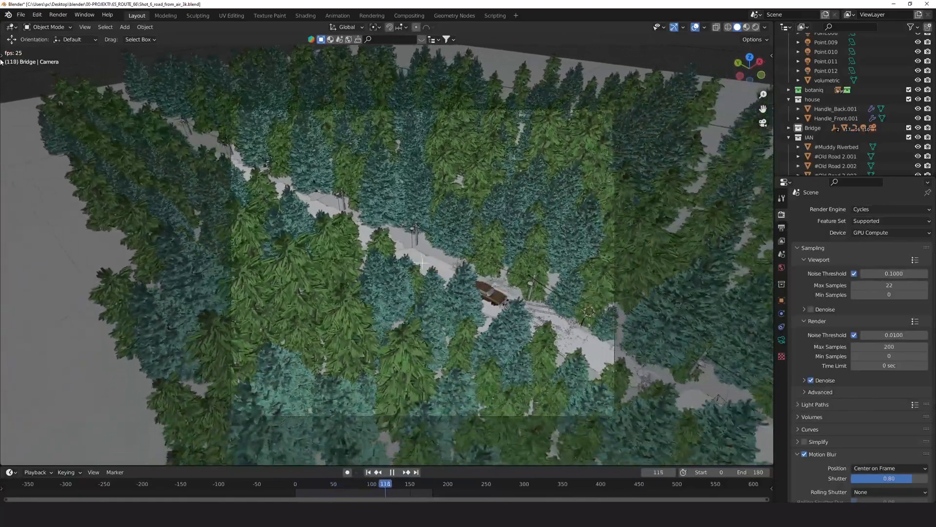